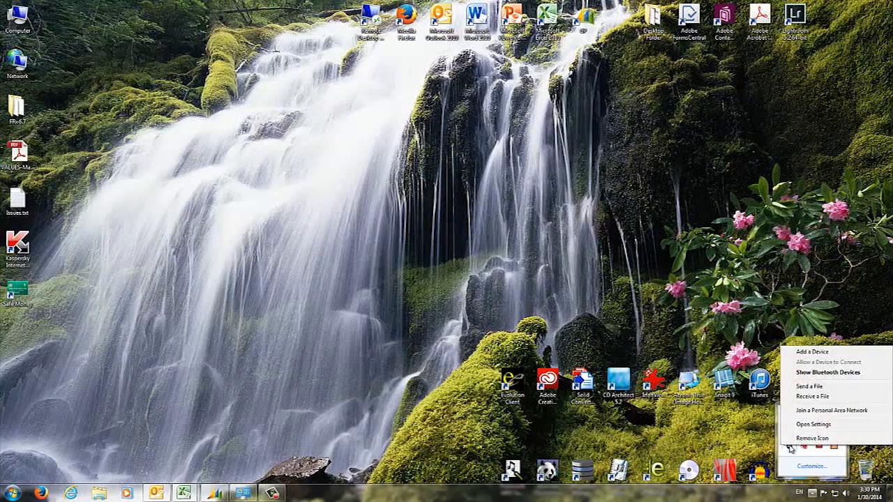
Launch Add a Device and select Goldtouch Bluetooth Keyboard from the discovered devices
left_click(807, 351)
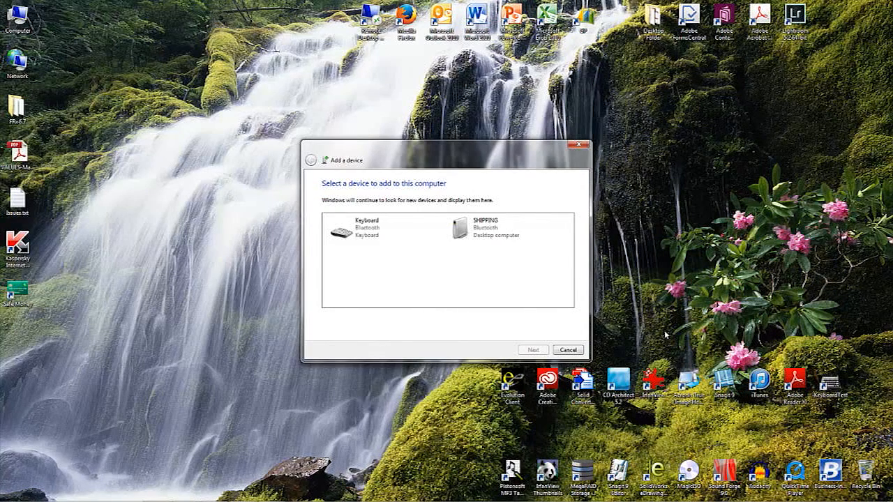
left_click(386, 227)
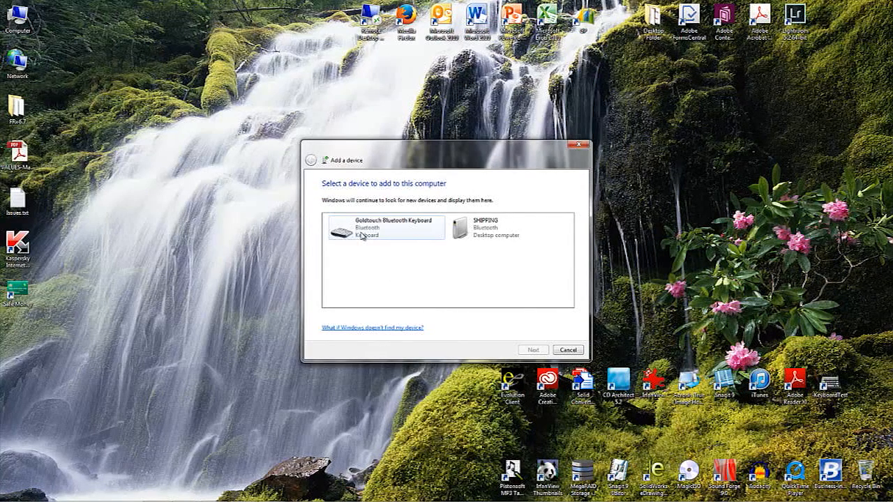